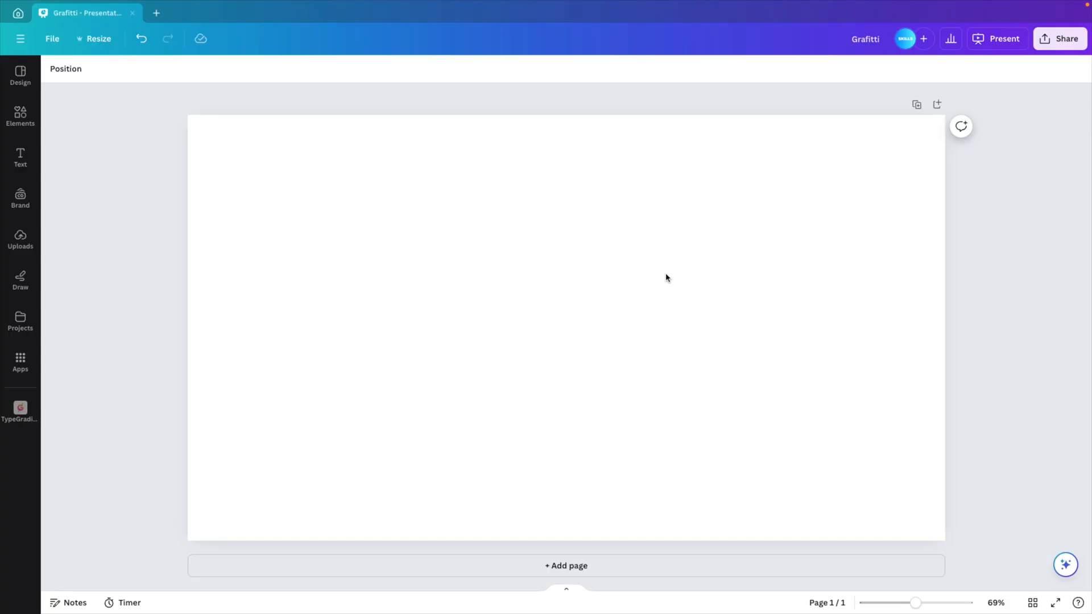
mouse_move(502, 279)
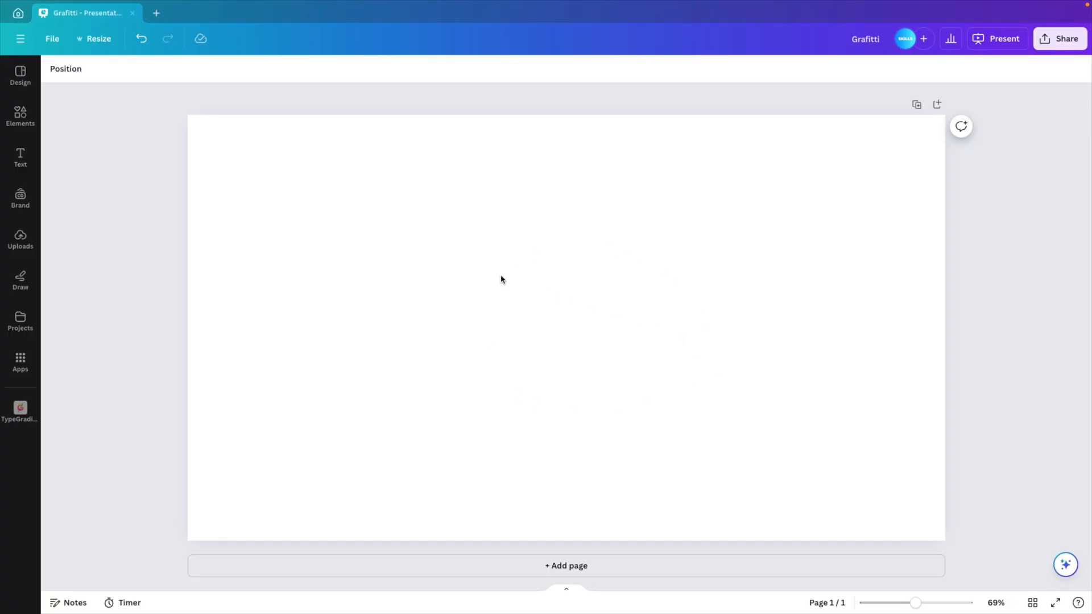
- Search Elements for 'concrete wall', filter to Photos and browse for a dark textured photo
click(20, 117)
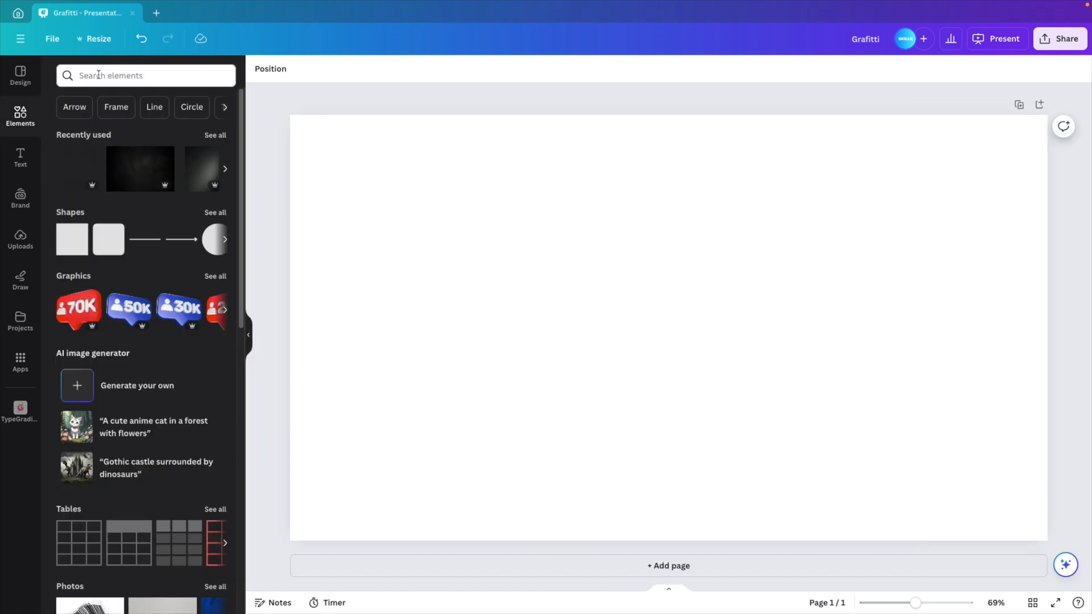
text(concr)
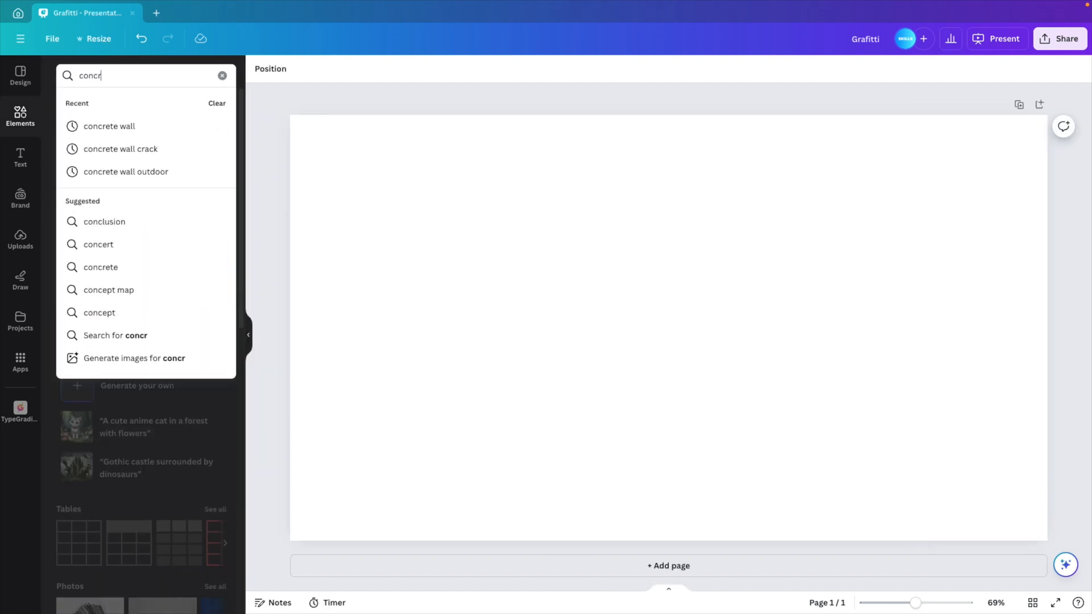
click(109, 127)
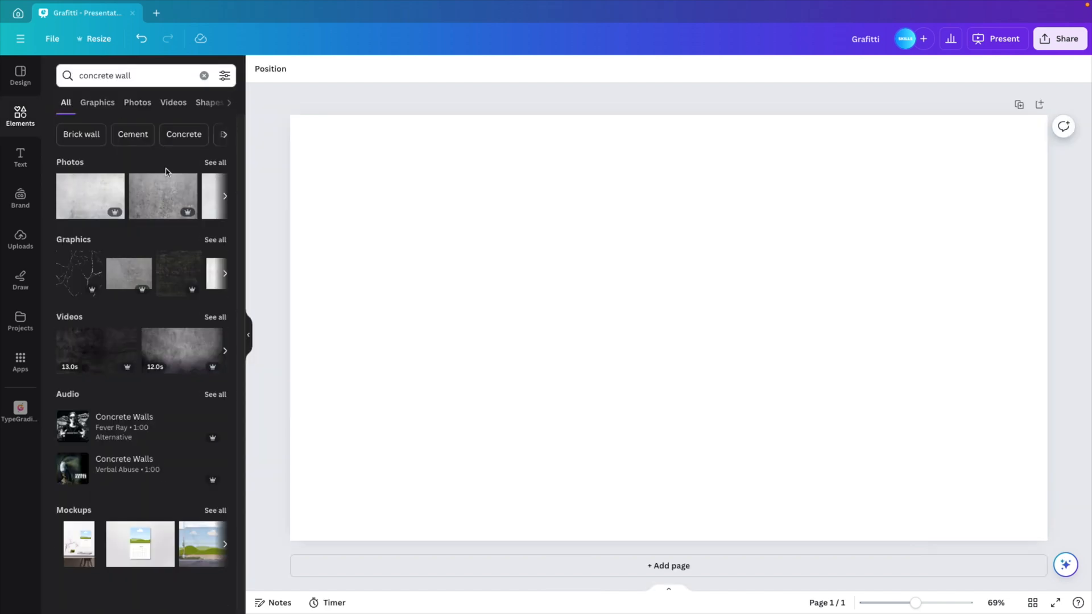
click(138, 103)
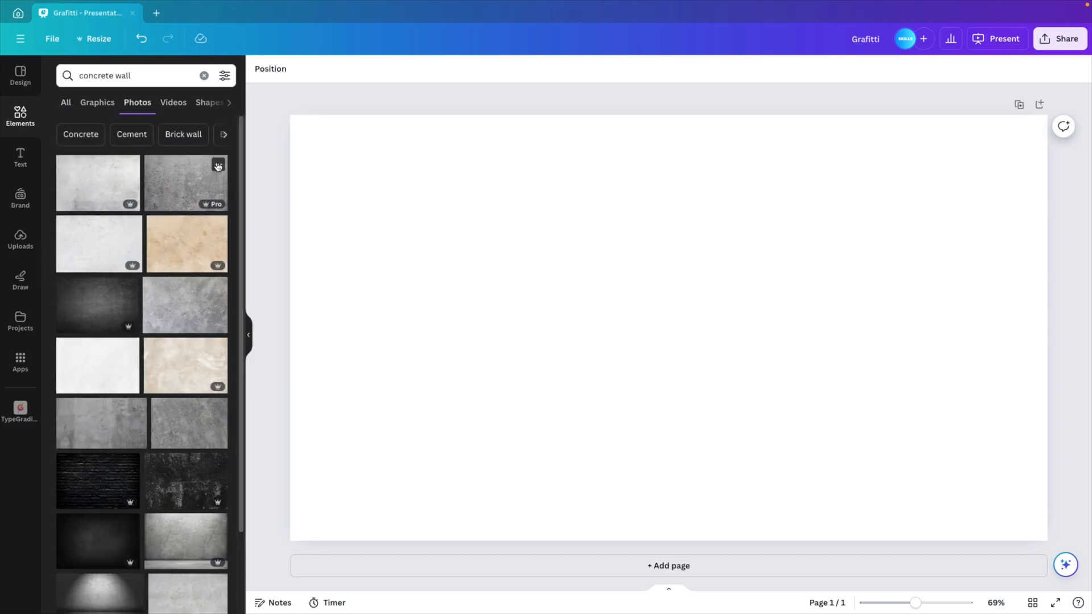
scroll(down, 3)
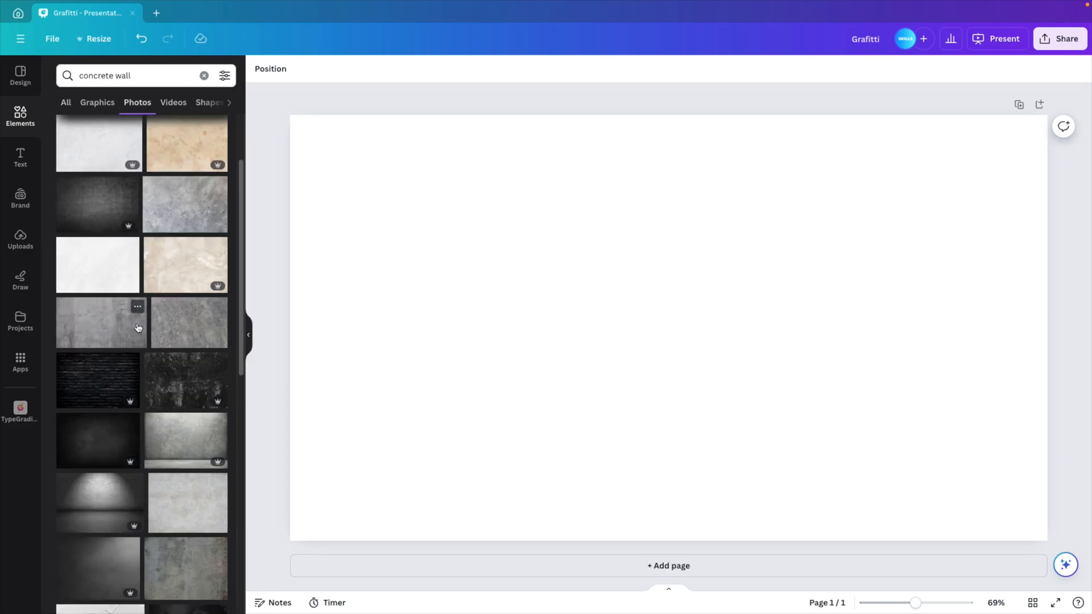
scroll(down, 3)
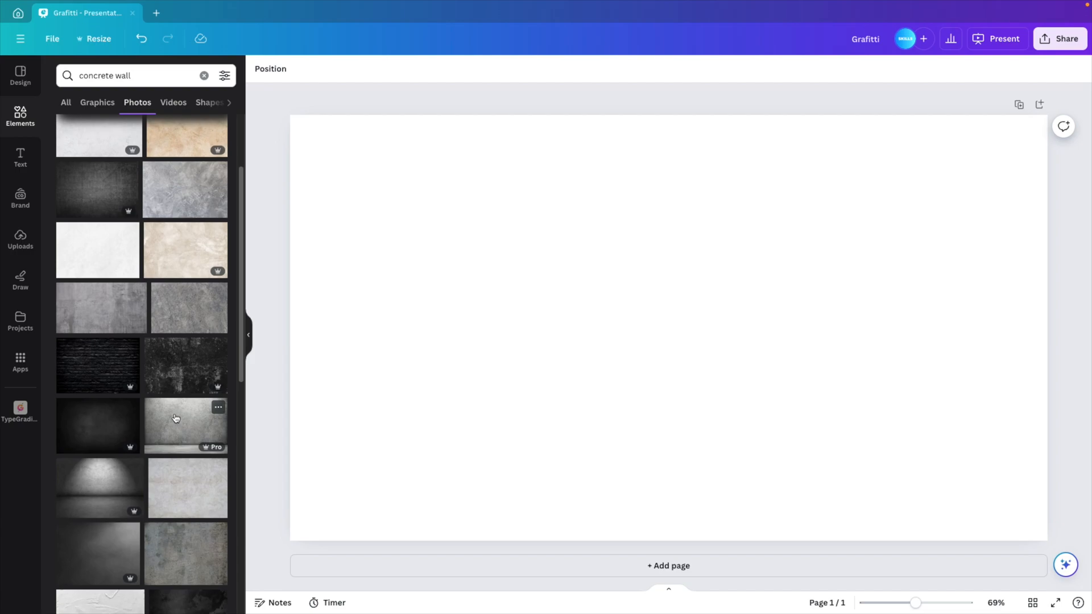
scroll(down, 3)
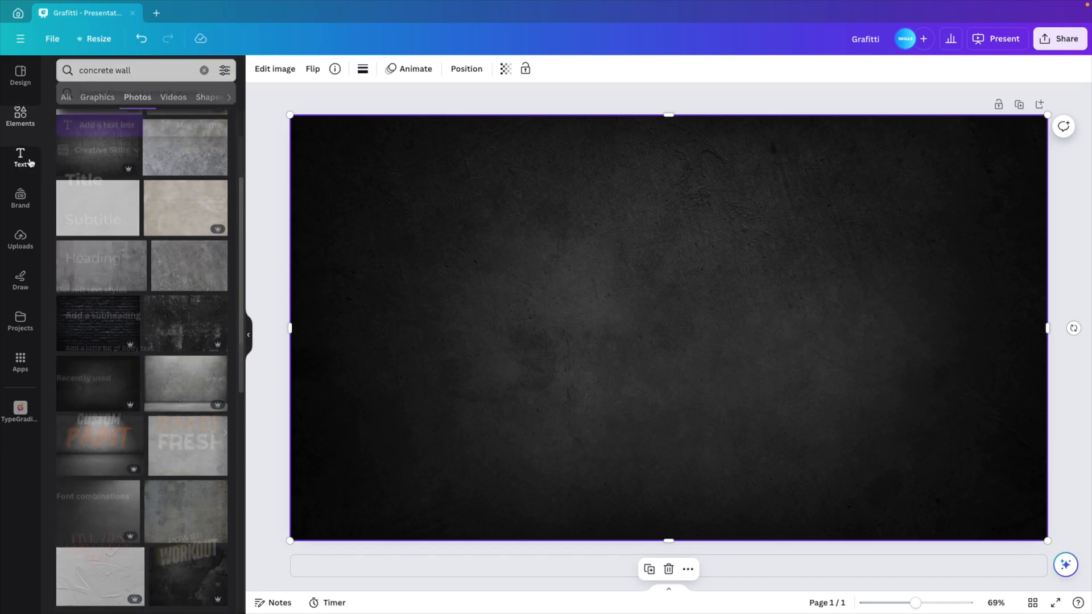
- Add a Title text box reading 'Grafitti' as a large white heading on the page
click(21, 158)
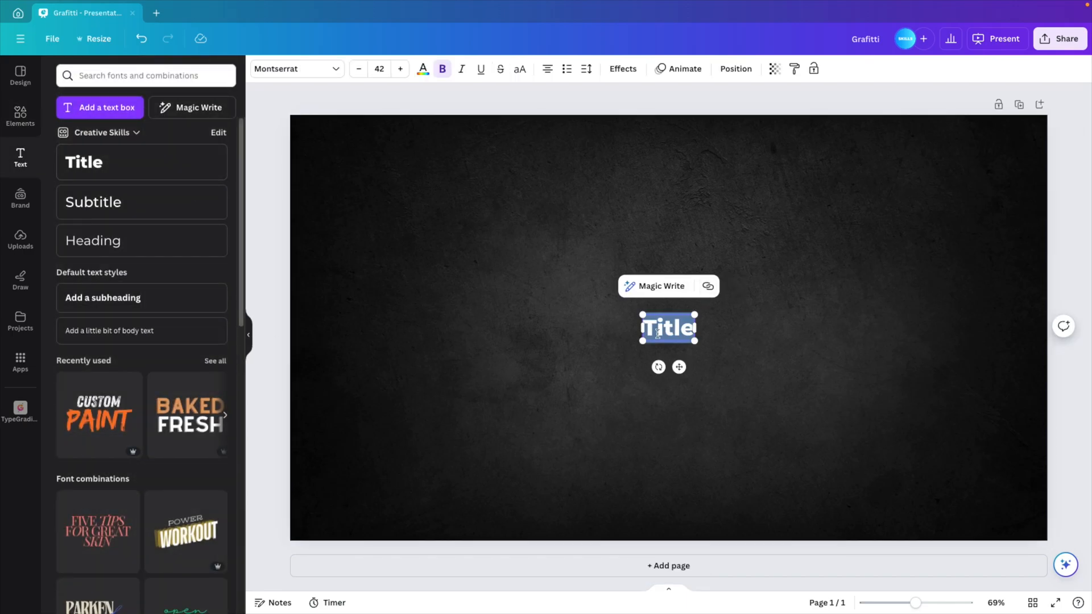
text(Grafitti)
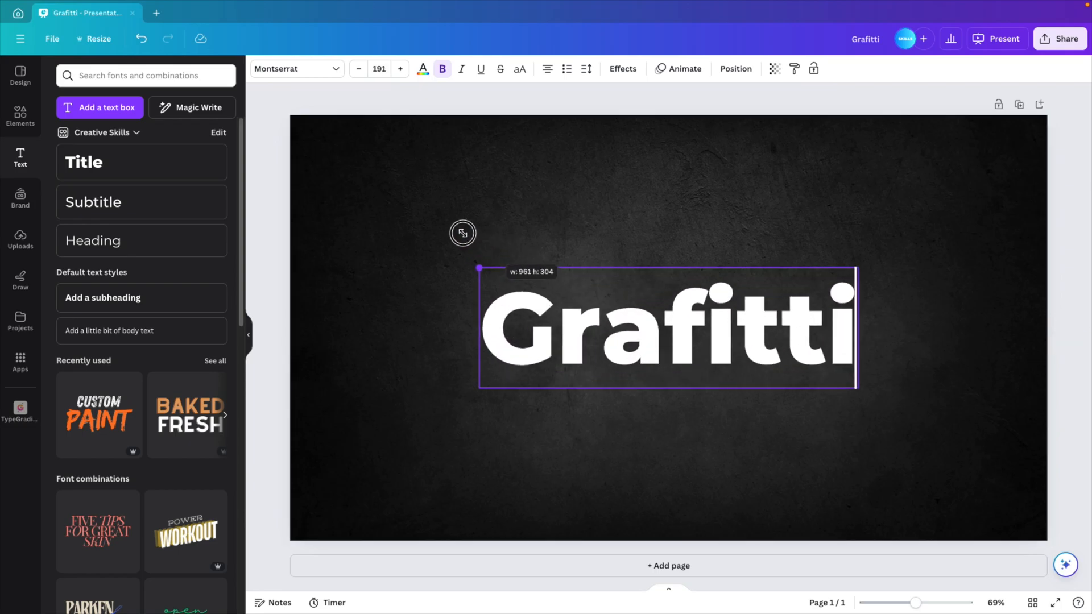
click(285, 68)
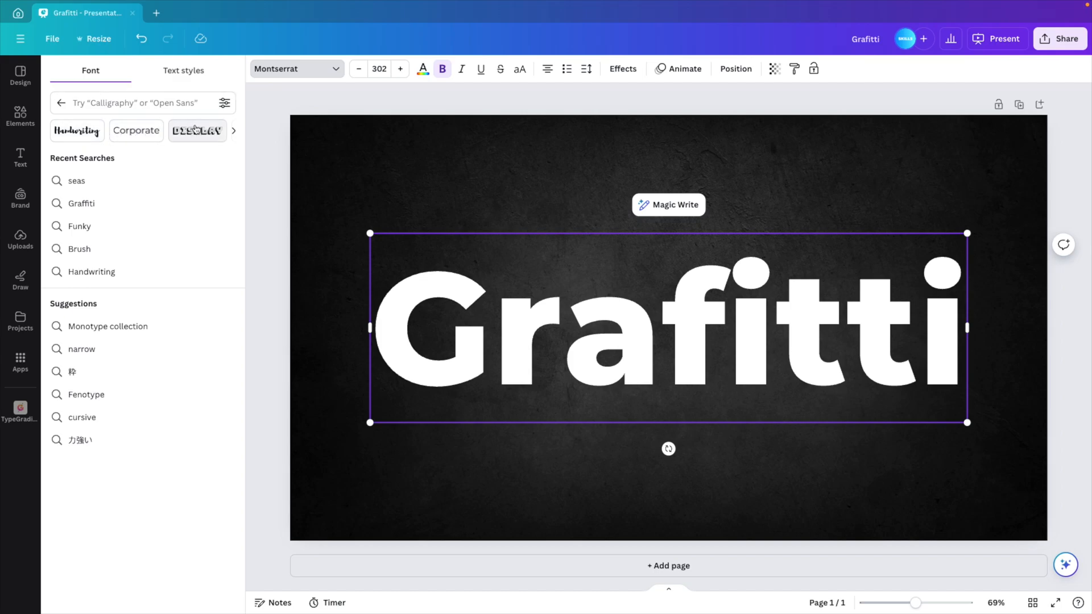
- Try graffiti-style fonts on the heading, including a bubbly outlined one and Hyperwave Two
click(234, 131)
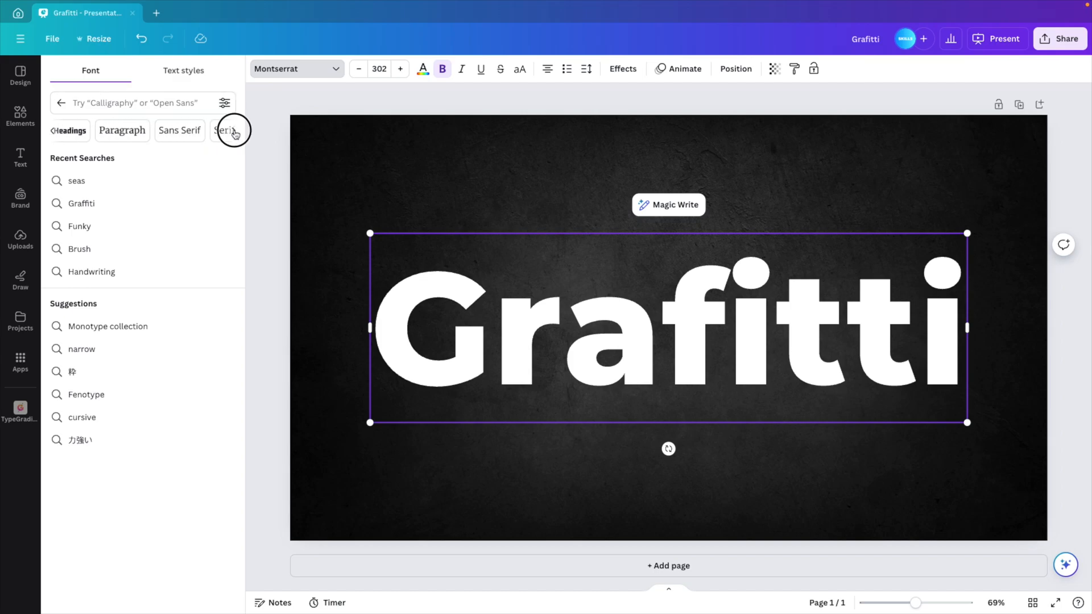
click(233, 131)
text(Graffiti)
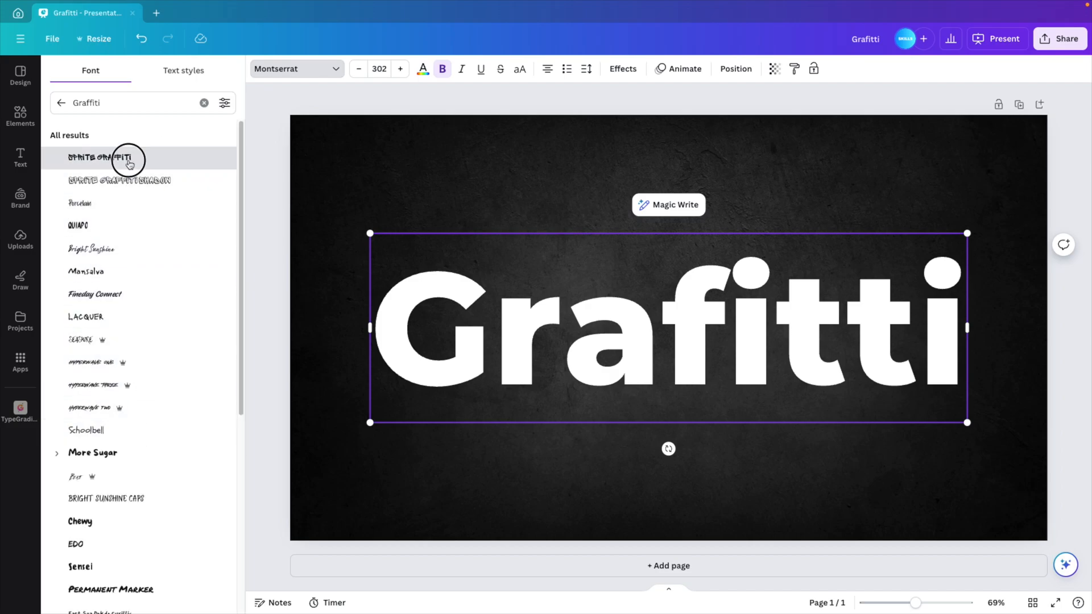
click(119, 181)
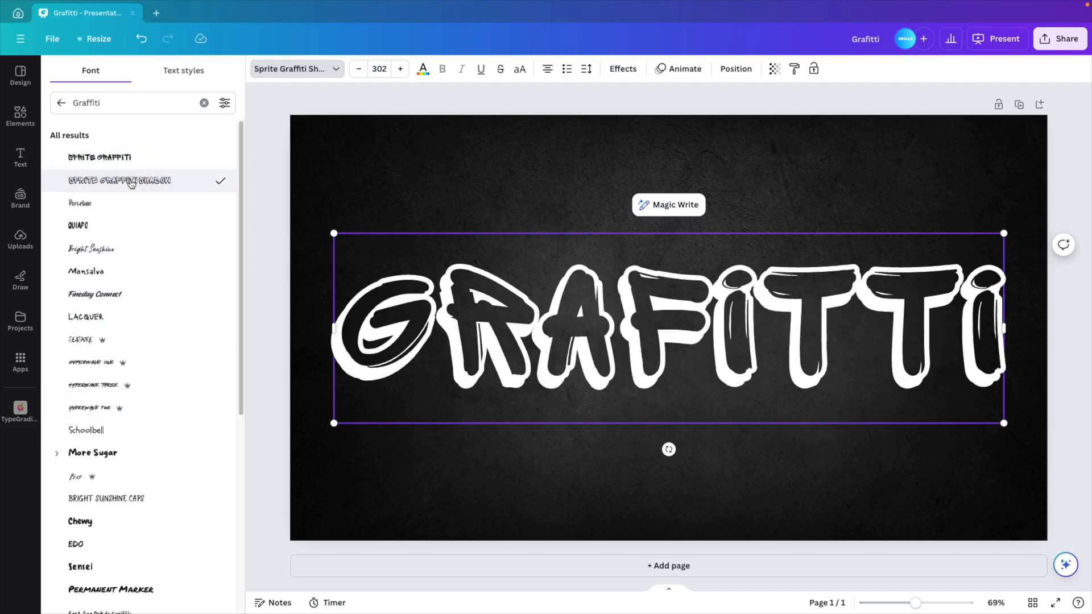
mouse_move(118, 410)
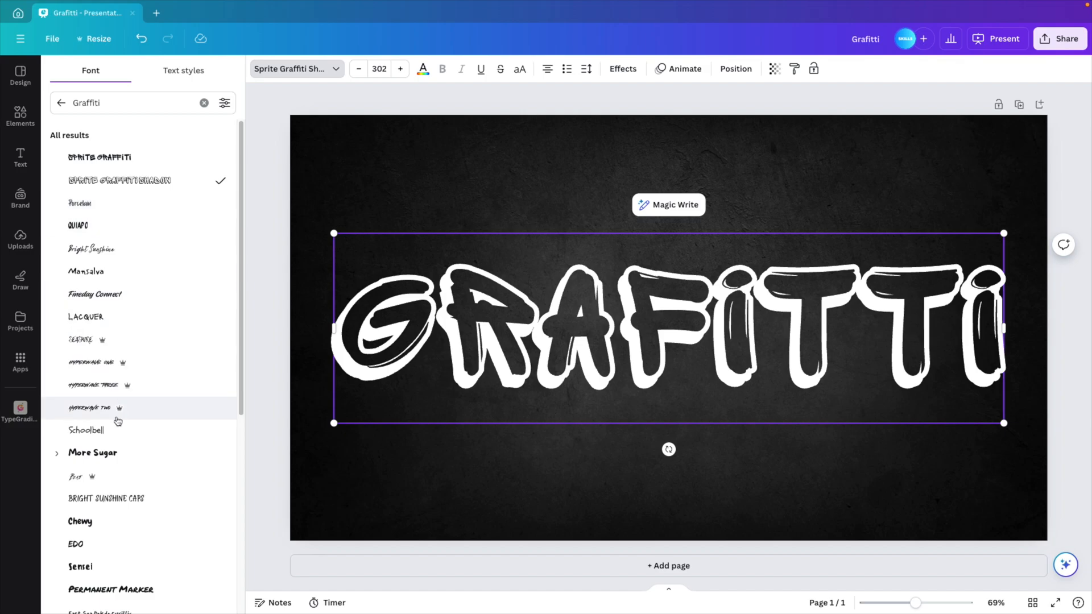
click(91, 407)
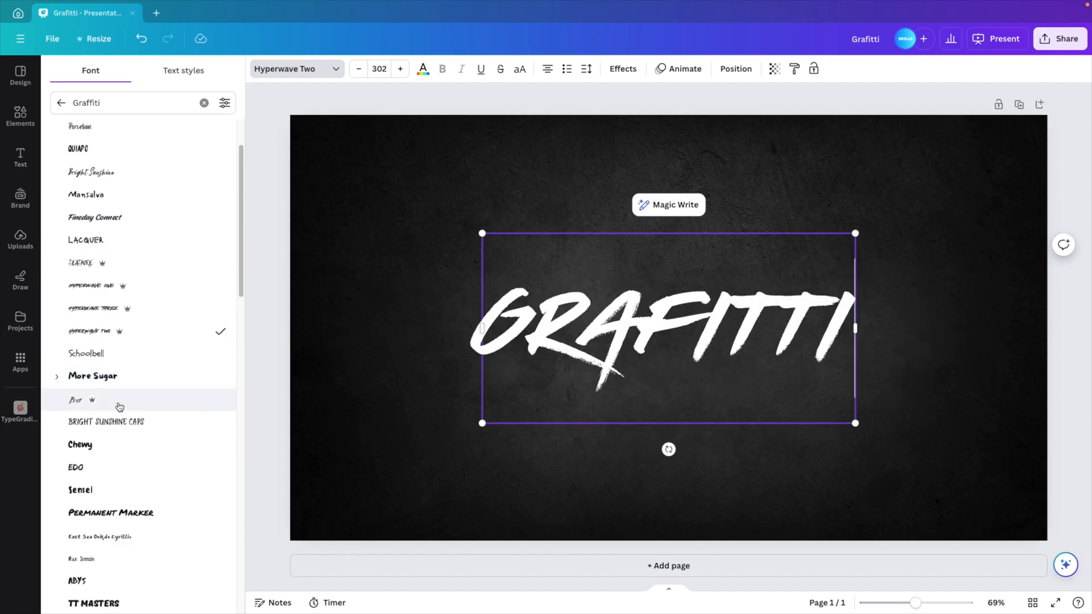
mouse_move(250, 400)
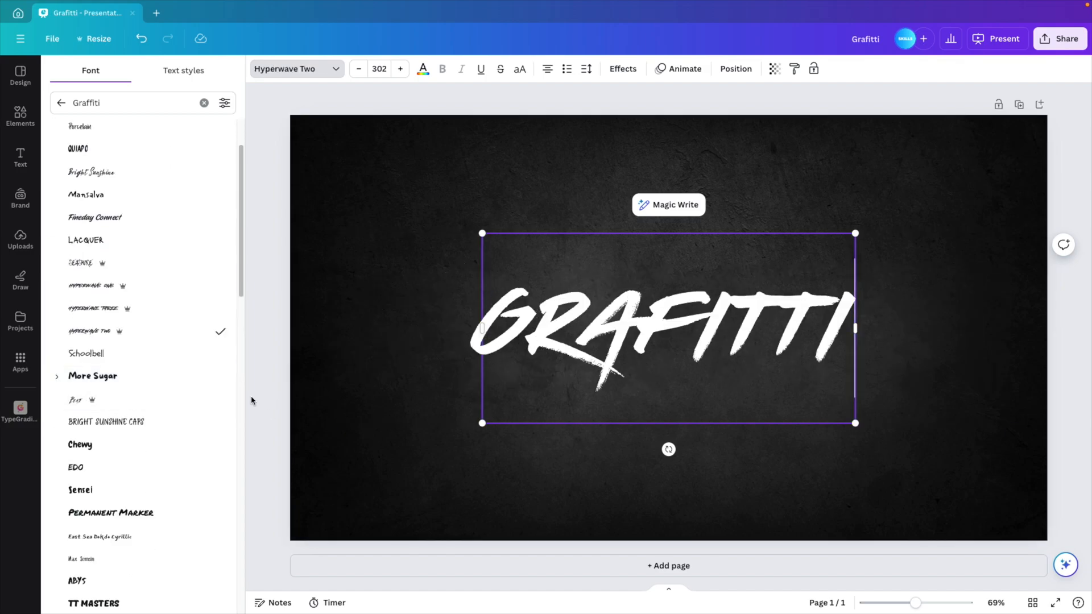
mouse_move(196, 387)
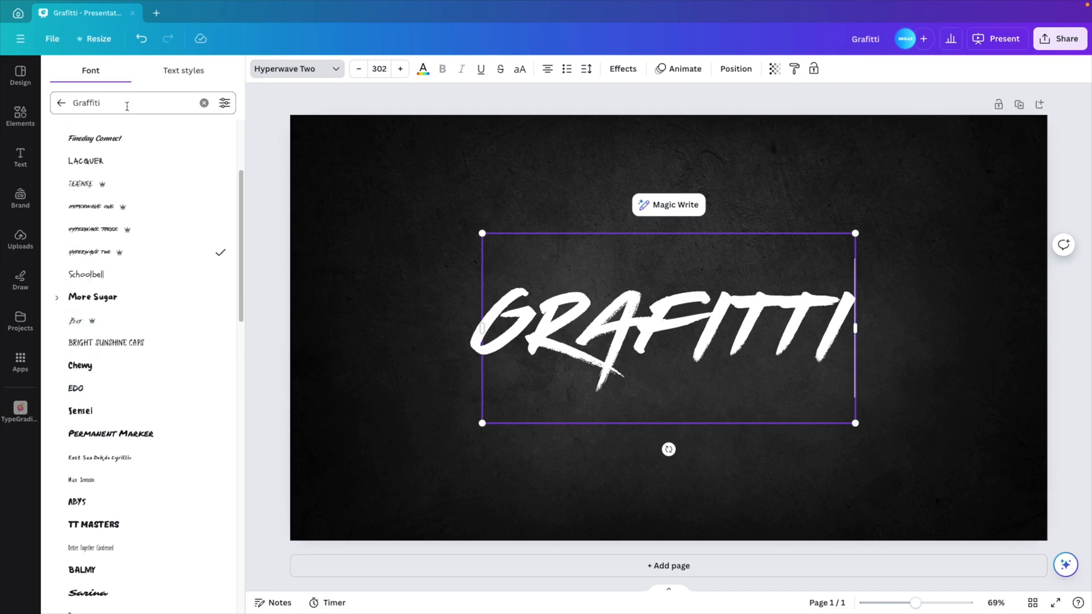
- Search 'seas' and settle on the brush-stroke Seashore font for the title
text(seas)
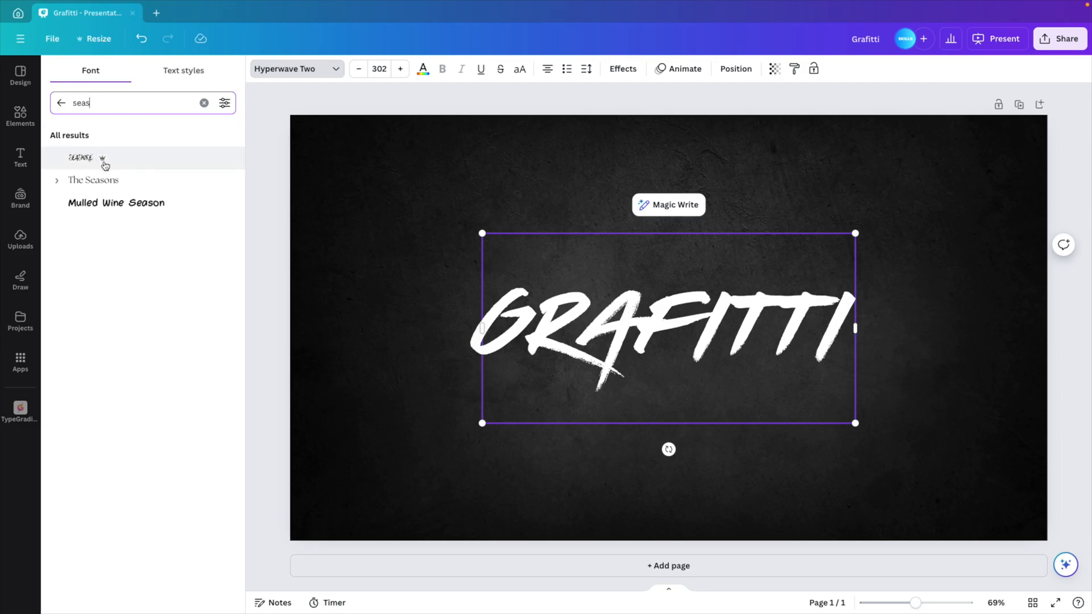
click(81, 157)
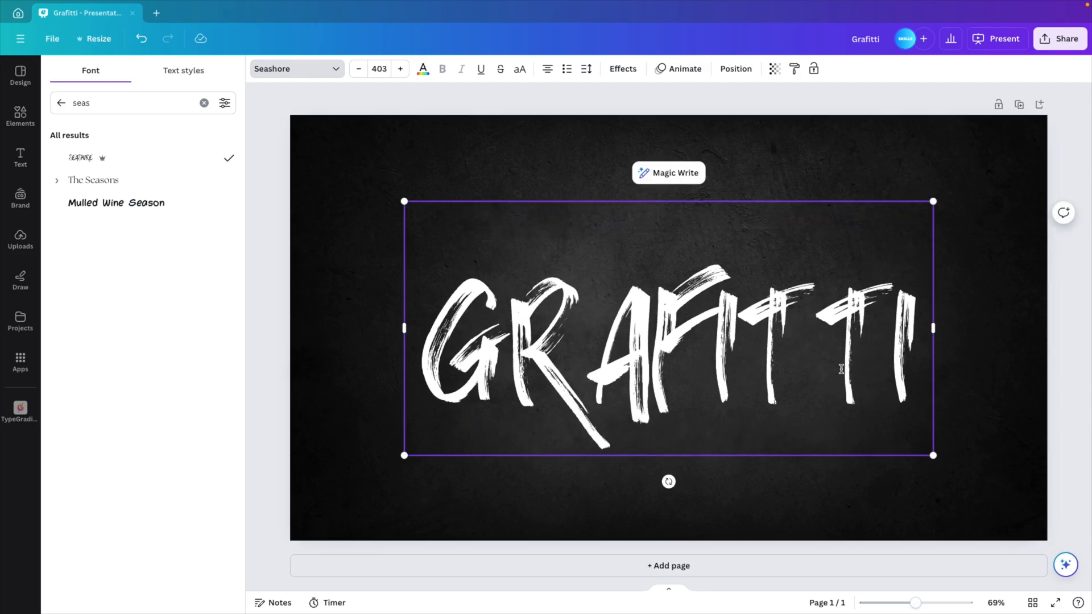
click(21, 158)
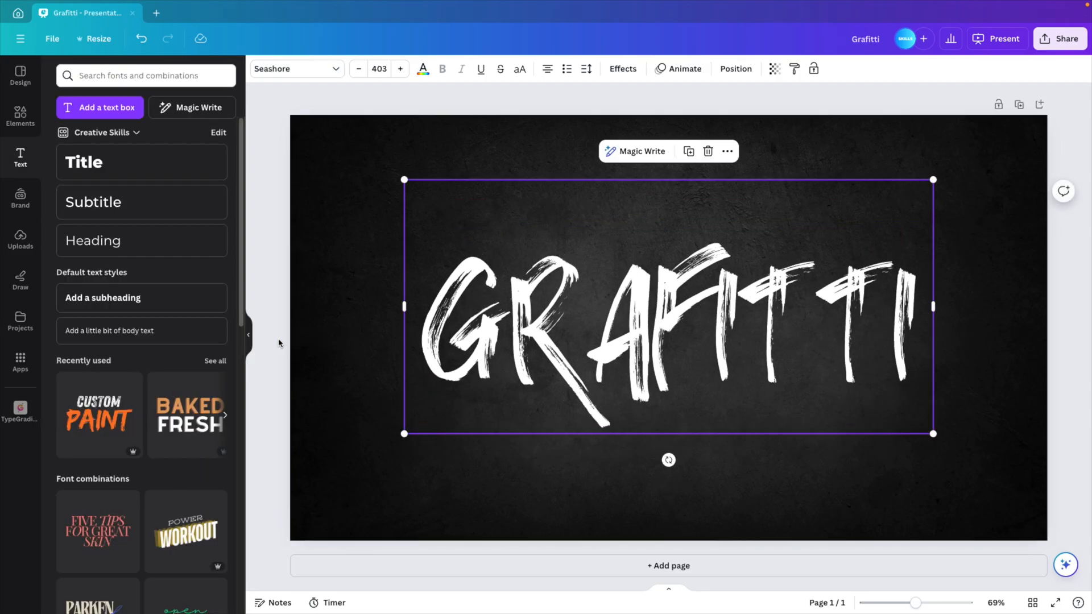
- Recolour the GRAFITTI title lime green via the text colour swatches
click(249, 334)
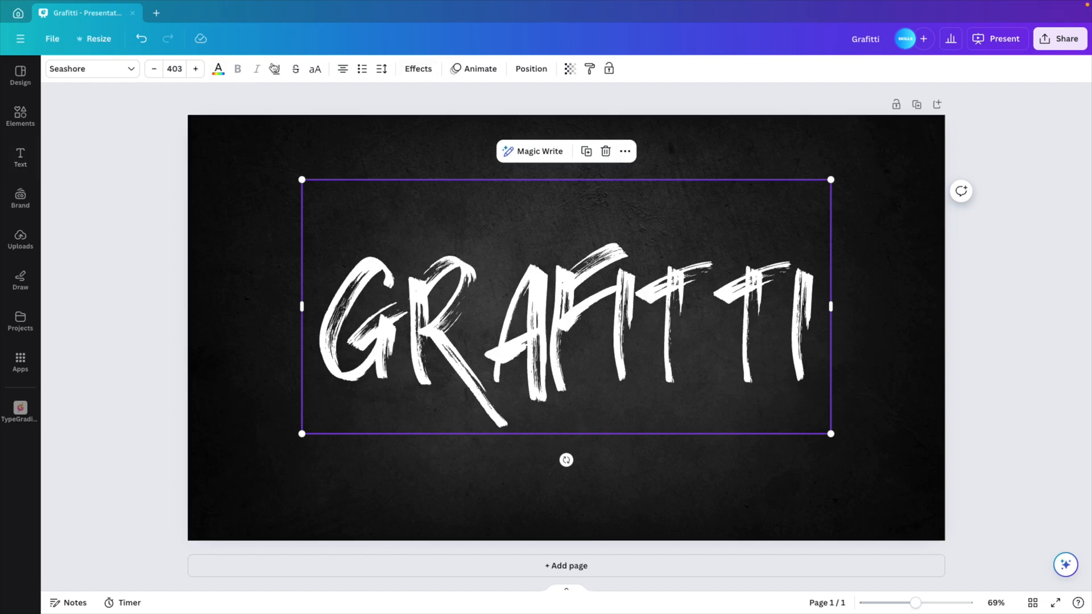
click(219, 68)
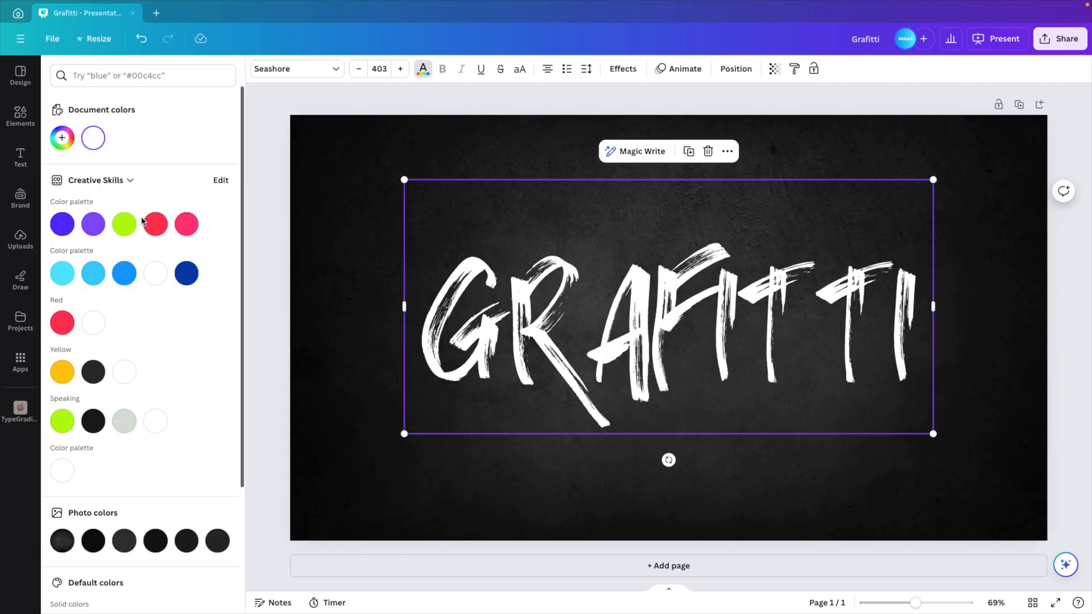
click(124, 224)
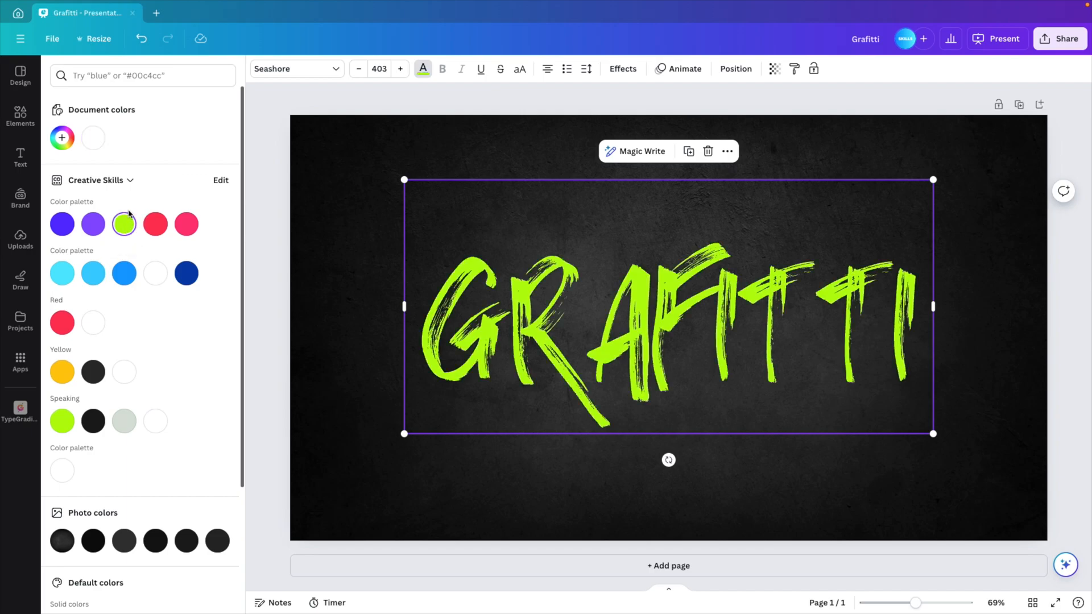
mouse_move(49, 143)
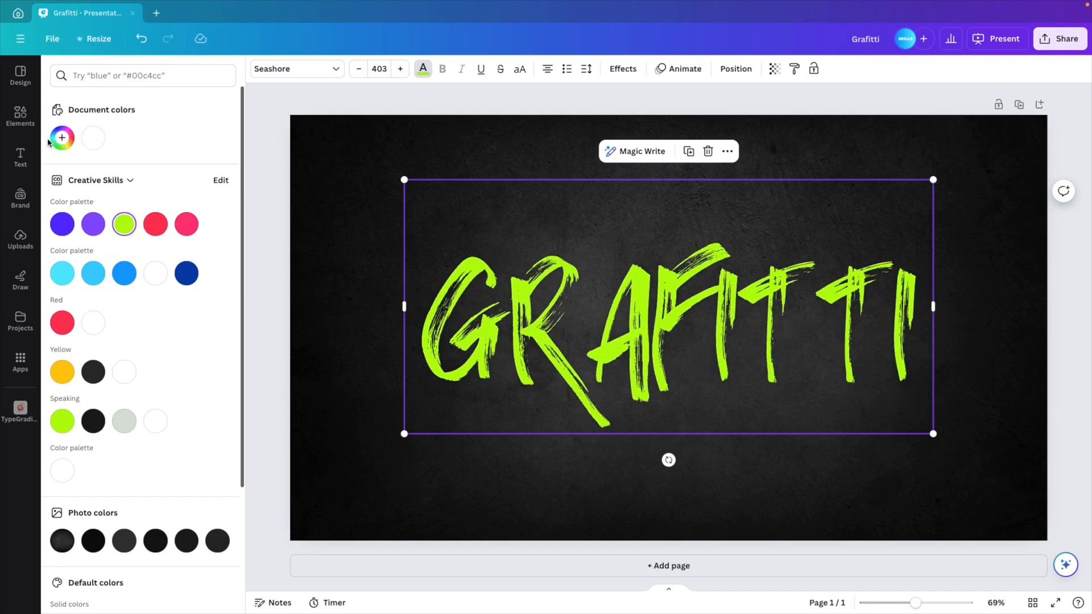
click(62, 137)
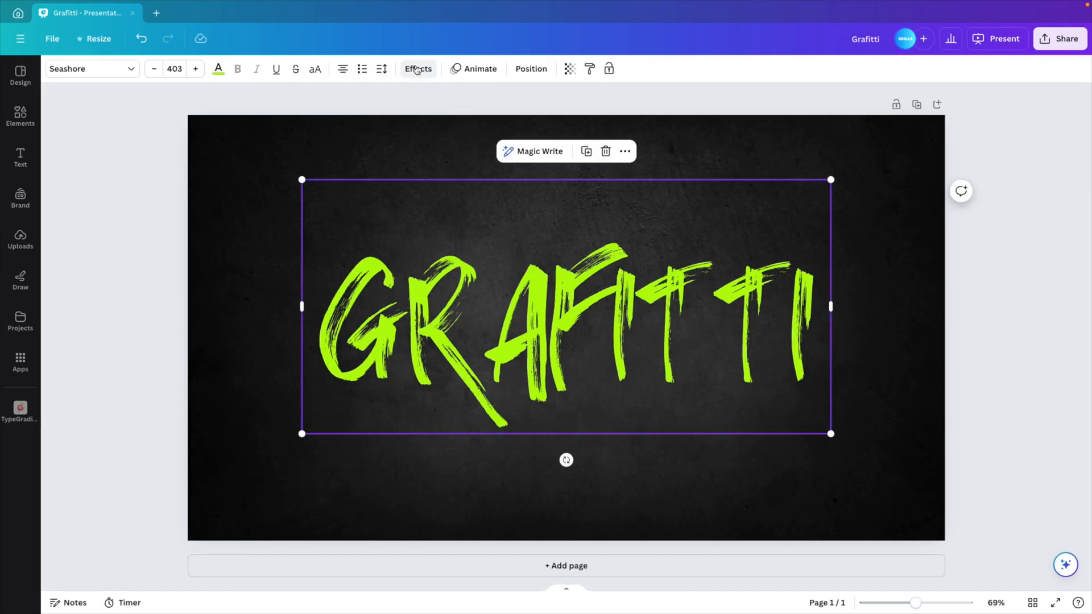
- Apply the Neon effect to the lime green title and deselect it to preview the glow
click(417, 69)
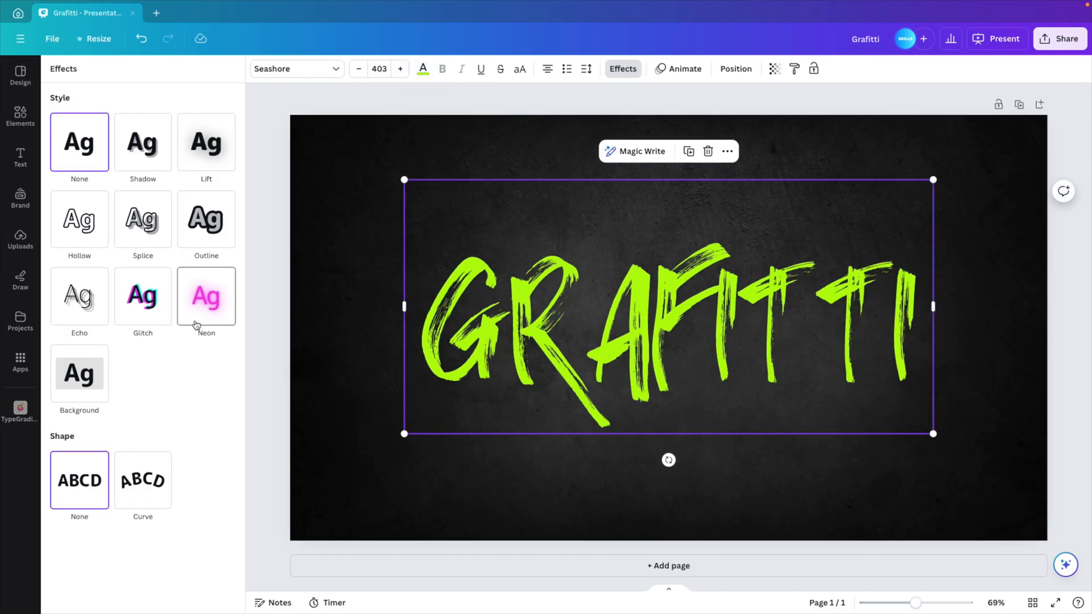
click(206, 296)
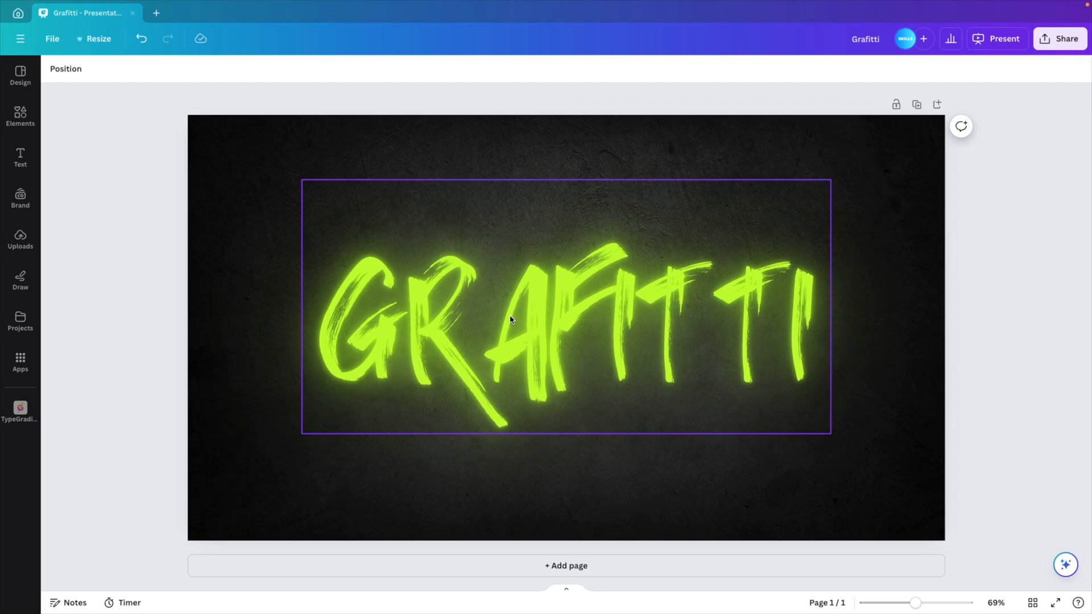
mouse_move(515, 253)
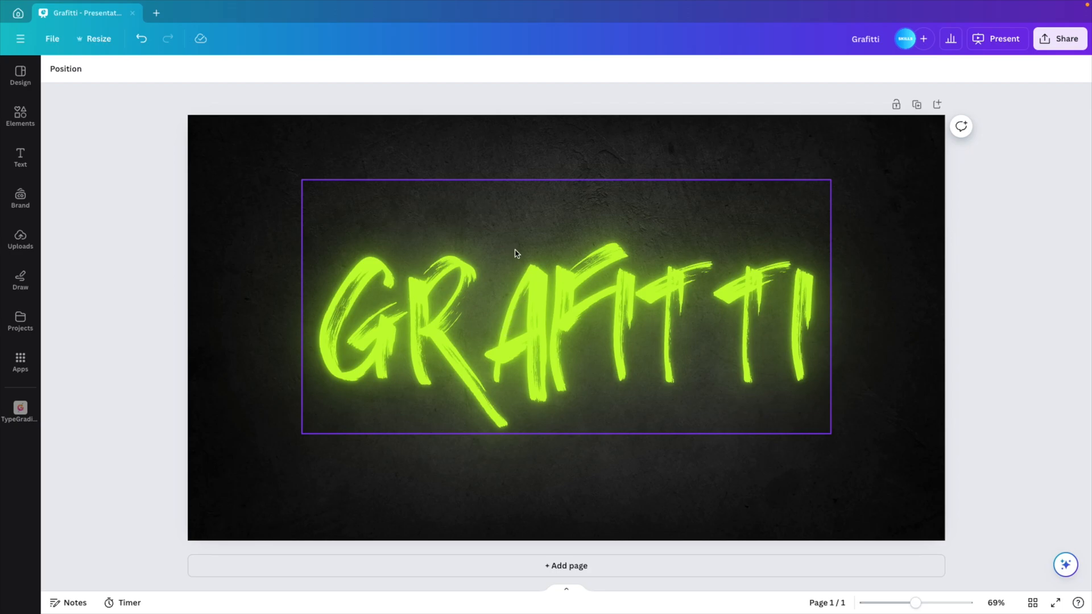
click(958, 412)
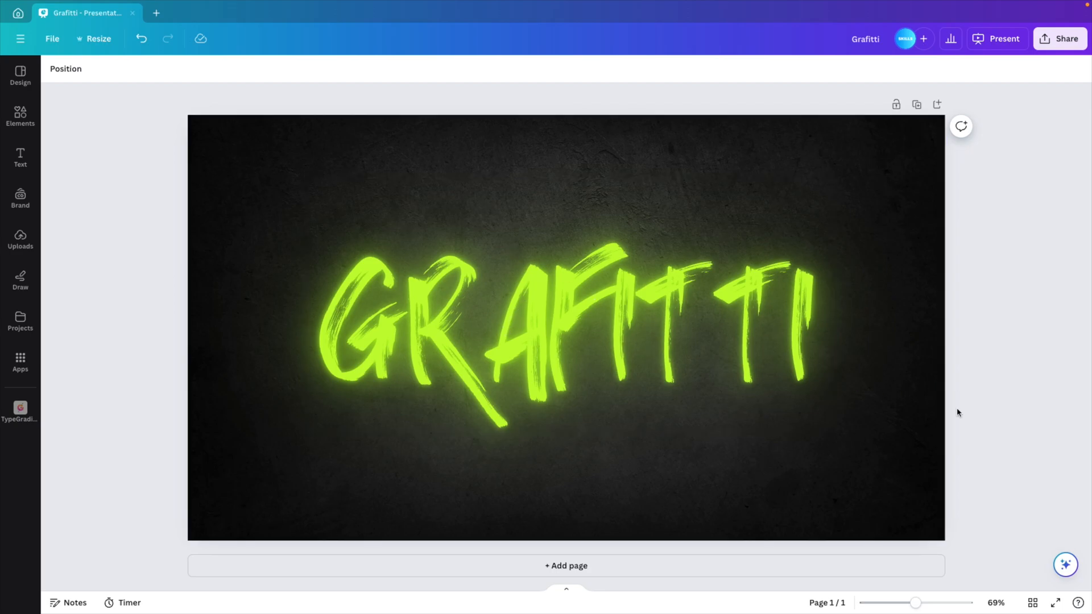
mouse_move(917, 105)
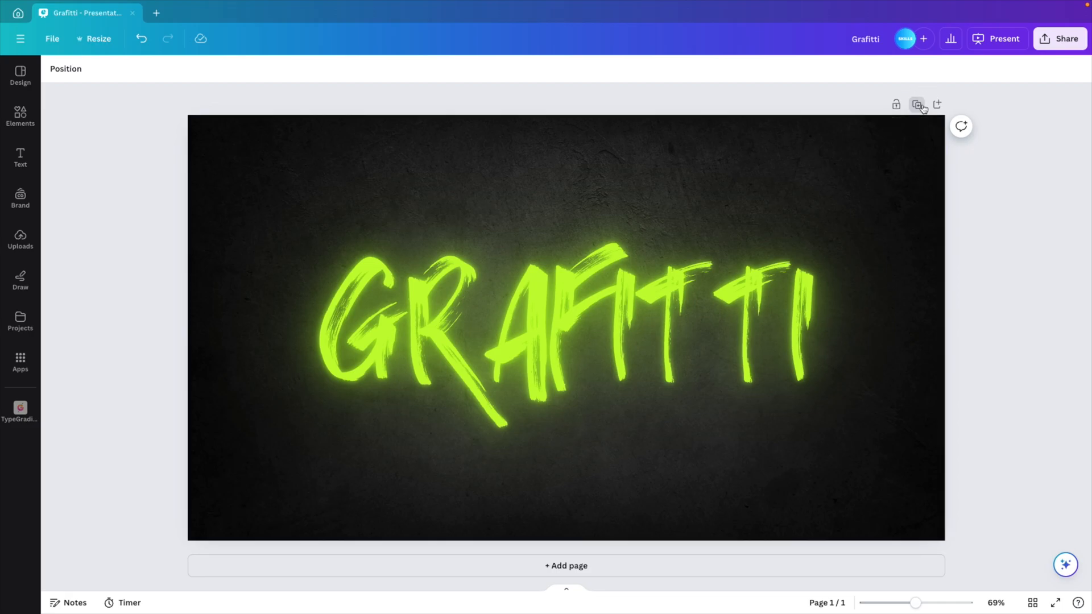
- Duplicate the page for WELCOME and ARTWORK, then apply the Chop transition between all pages
click(917, 105)
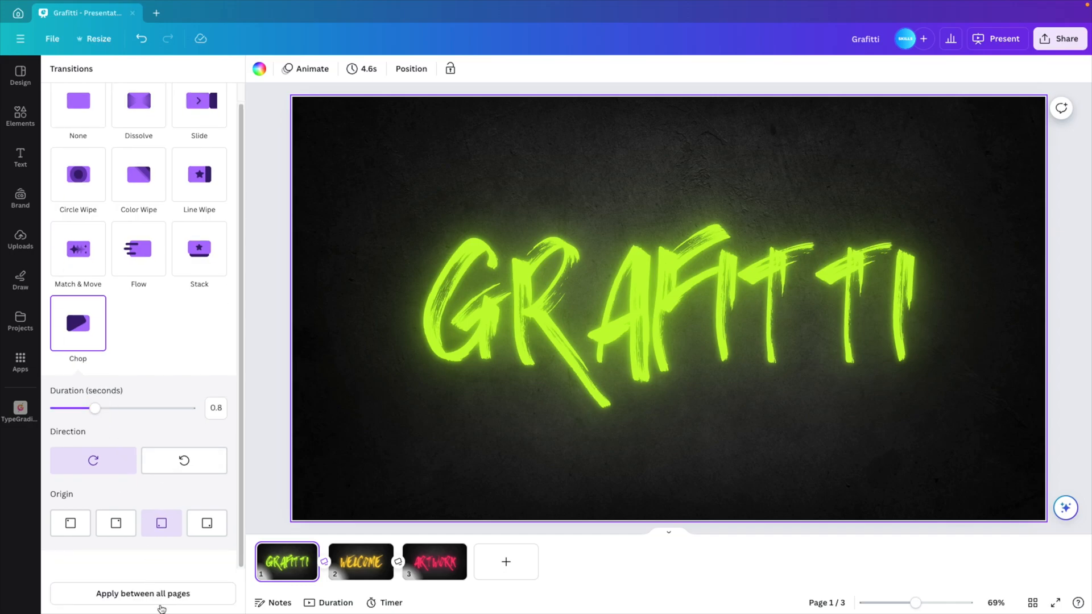
click(143, 594)
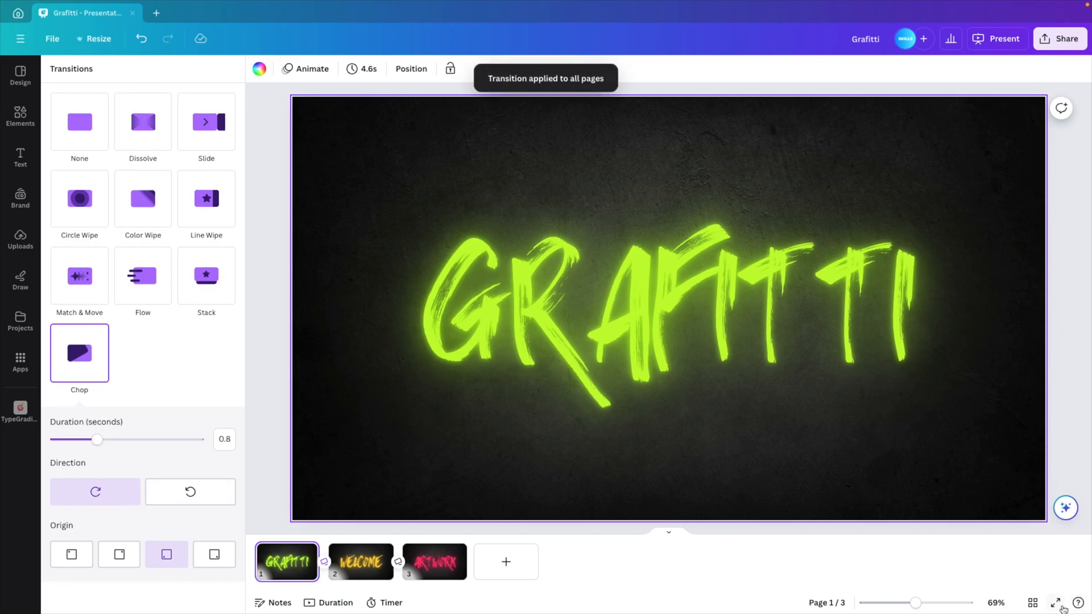